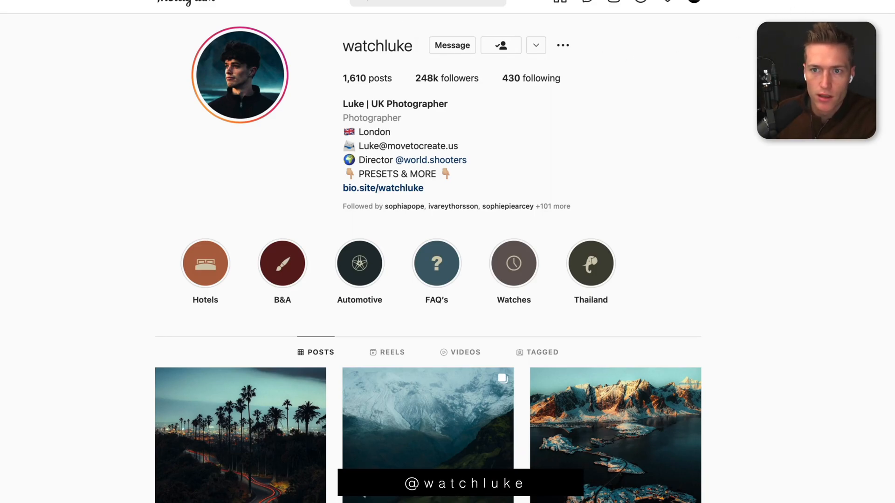
Step: Scroll through the $44.99 Adventure Collection preset listing and its contents list
{"action": "scroll", "scroll_direction": "down", "scroll_amount": 3}
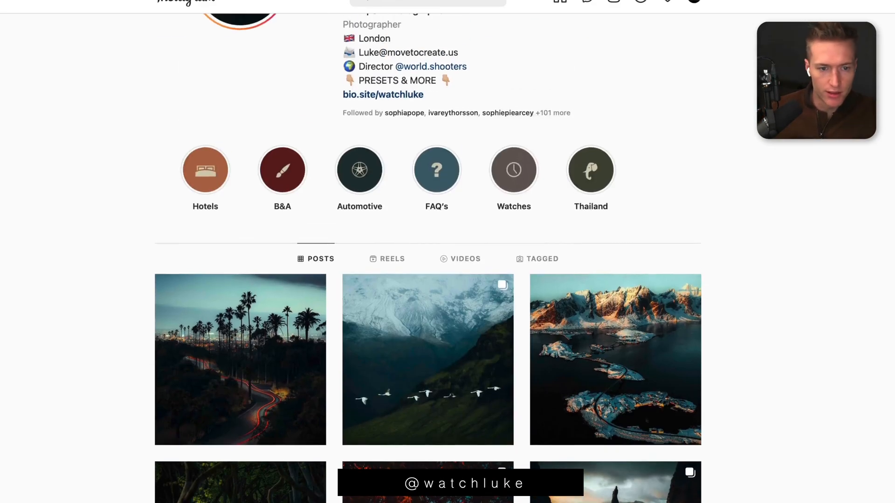
{"action": "scroll", "scroll_direction": "down", "scroll_amount": 3}
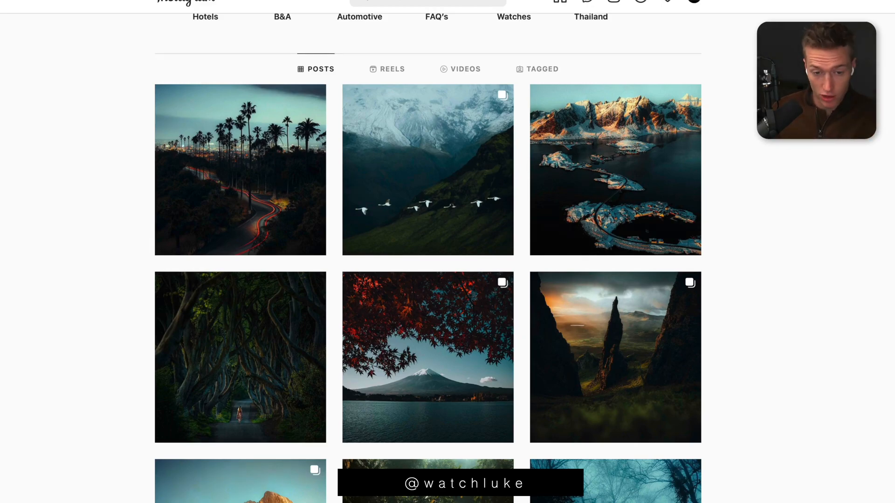
{"action": "scroll", "scroll_direction": "down", "scroll_amount": 3}
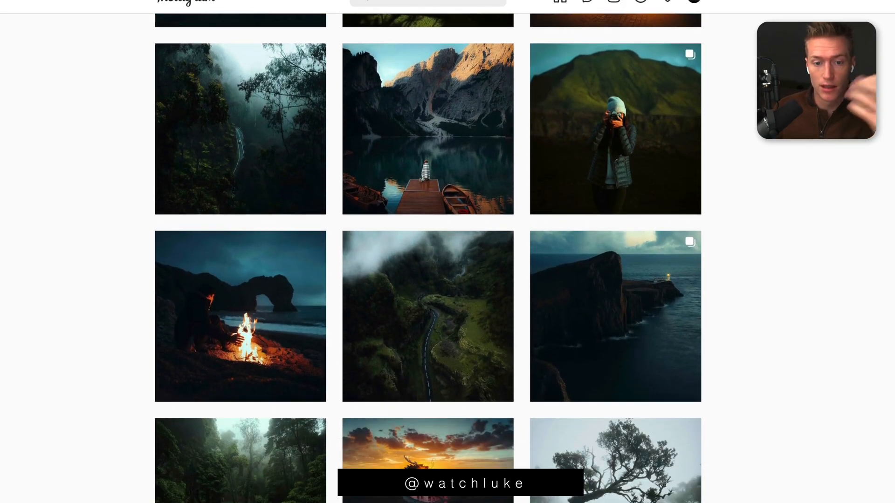
{"action": "scroll", "scroll_direction": "down", "scroll_amount": 3}
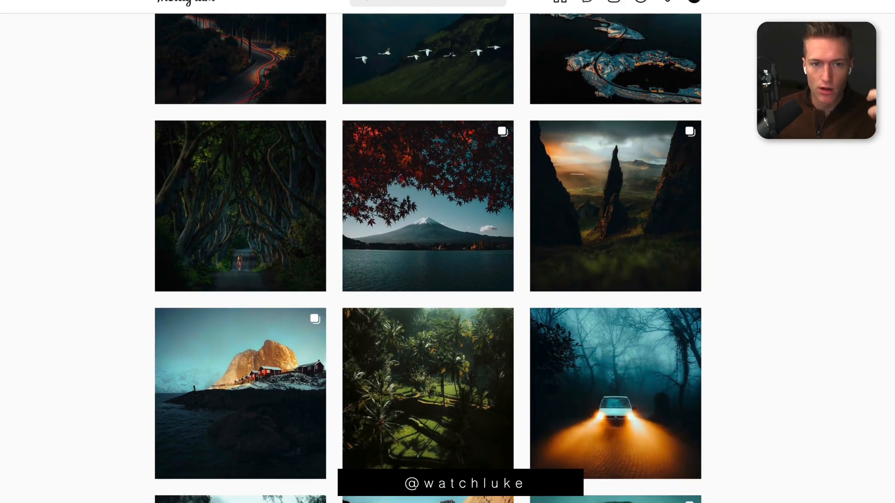
{"action": "scroll", "scroll_direction": "down", "scroll_amount": 3}
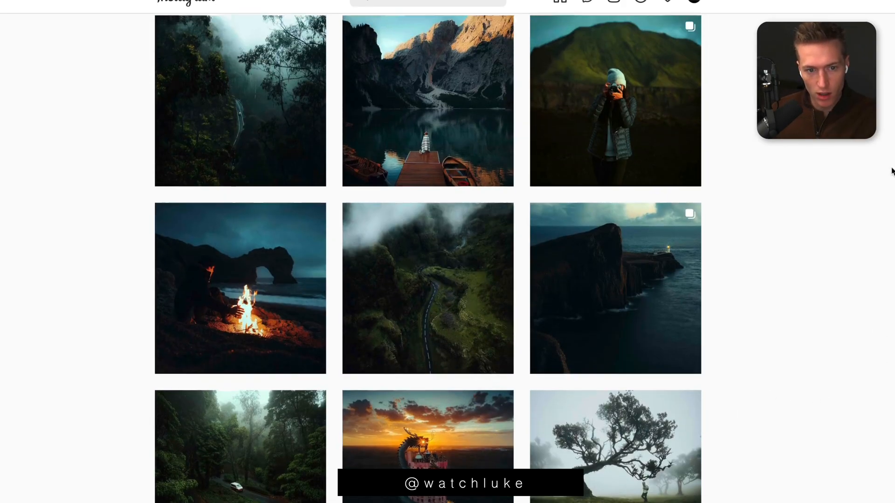
{"action": "scroll", "scroll_direction": "up", "scroll_amount": 3}
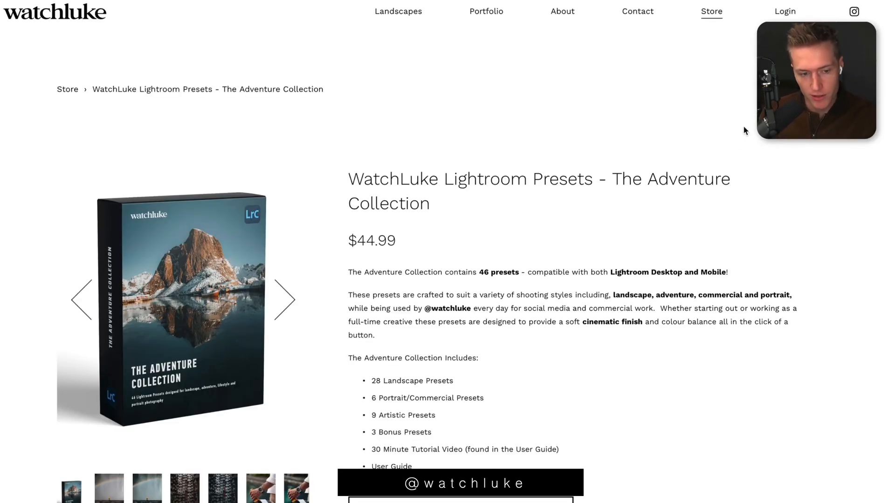
{"action": "scroll", "scroll_direction": "down", "scroll_amount": 3}
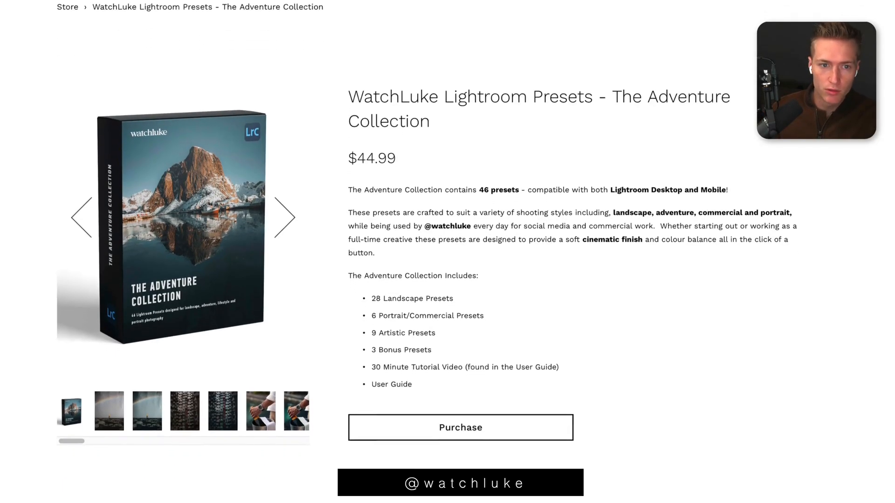
{"action": "scroll", "scroll_direction": "down", "scroll_amount": 3}
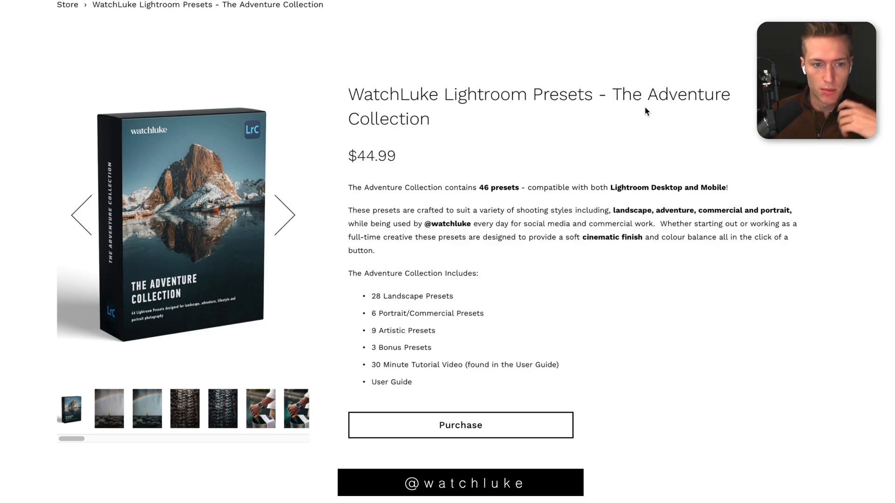
{"action": "mouse_move", "coordinate": [481, 362]}
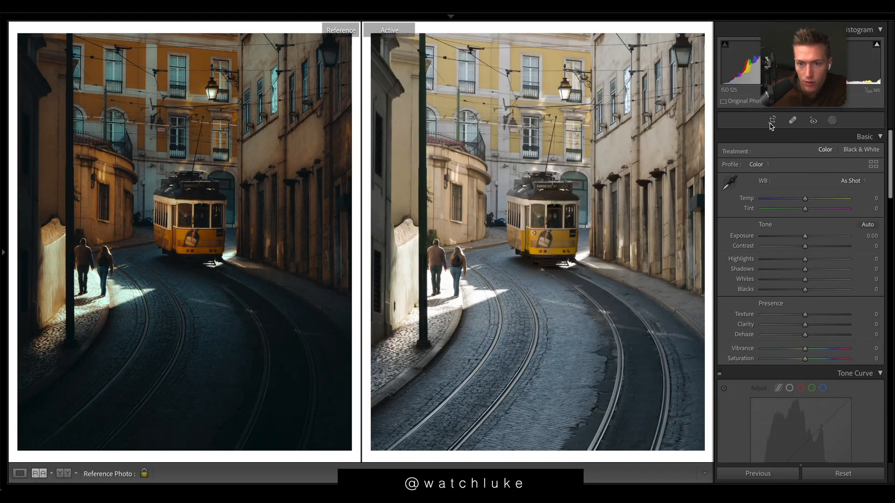
Step: Darken the tram photo by lowering Exposure to about -1.15
{"action": "left_click", "coordinate": [772, 121]}
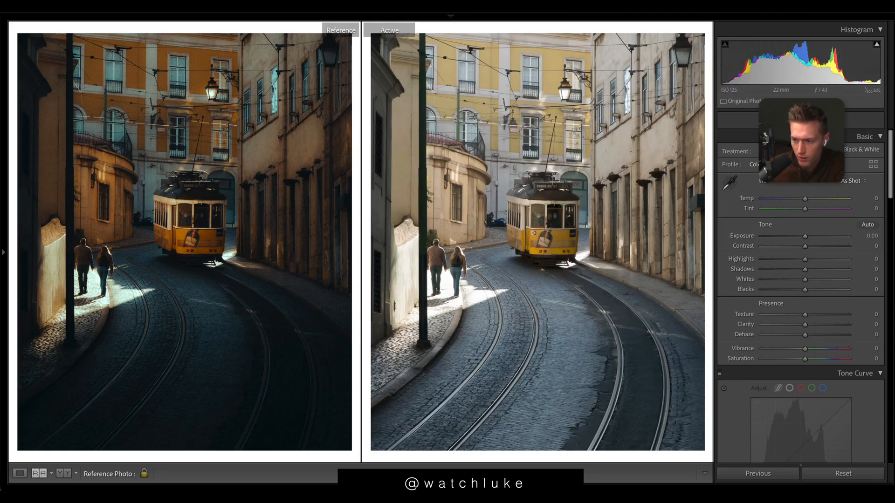
{"action": "left_click_drag", "start_coordinate": [805, 236], "coordinate": [799, 236]}
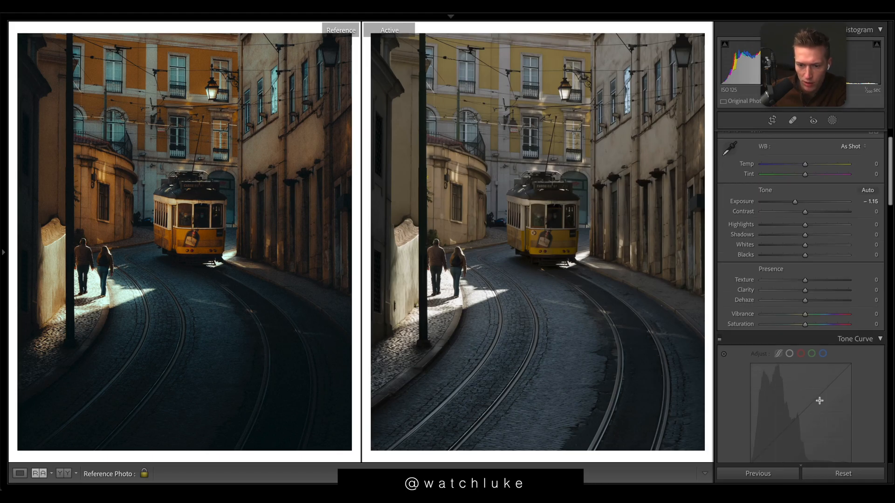
Step: Shape custom RGB, red and green tone curves with a slightly lowered white point
{"action": "left_click", "coordinate": [855, 338]}
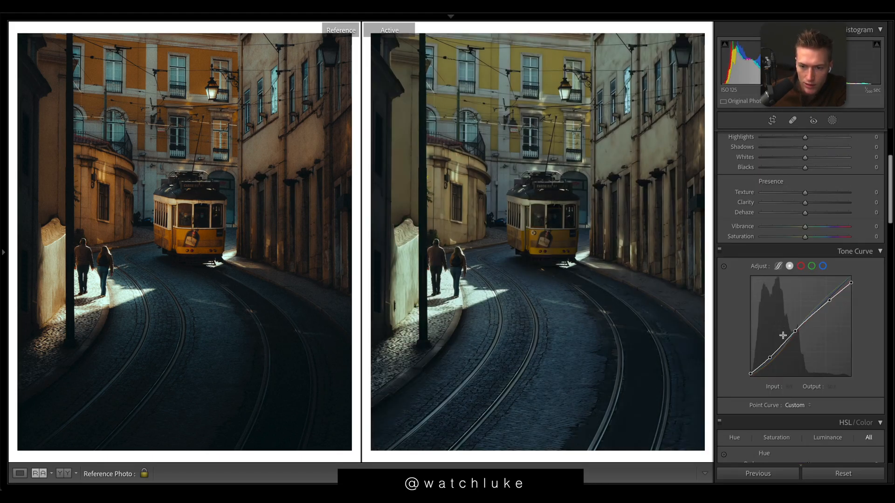
{"action": "left_click", "coordinate": [800, 266]}
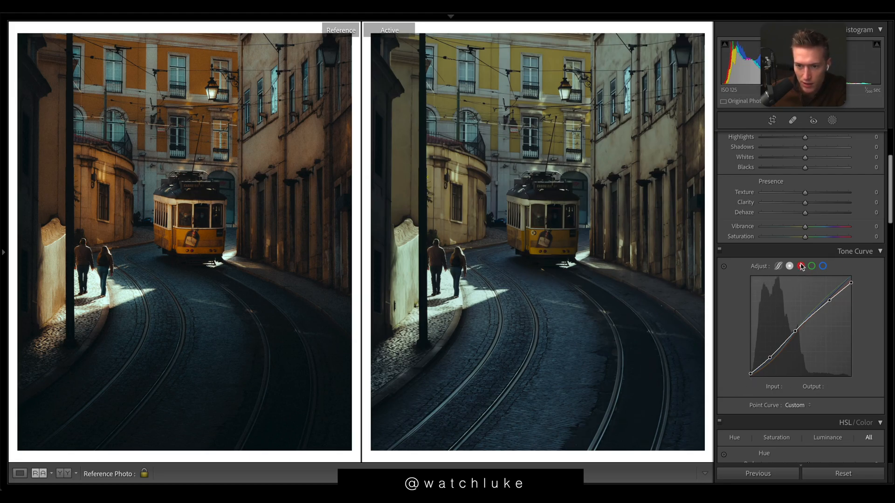
{"action": "left_click", "coordinate": [812, 266]}
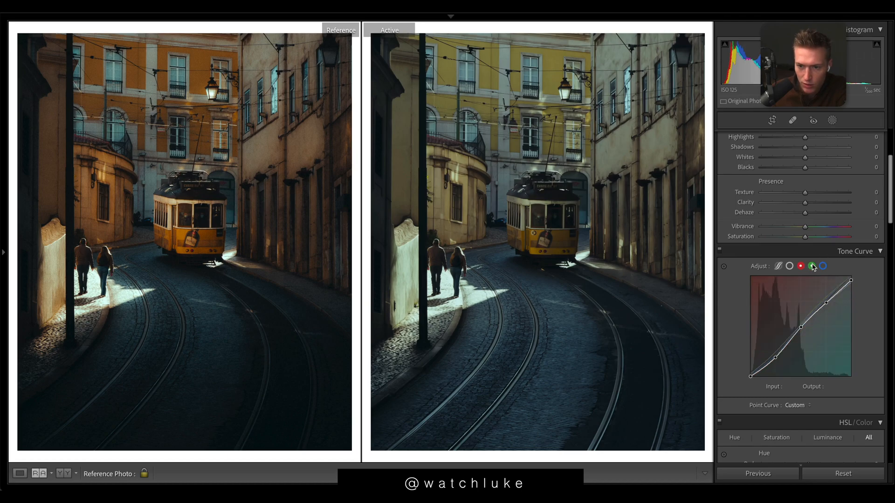
{"action": "left_click", "coordinate": [822, 266]}
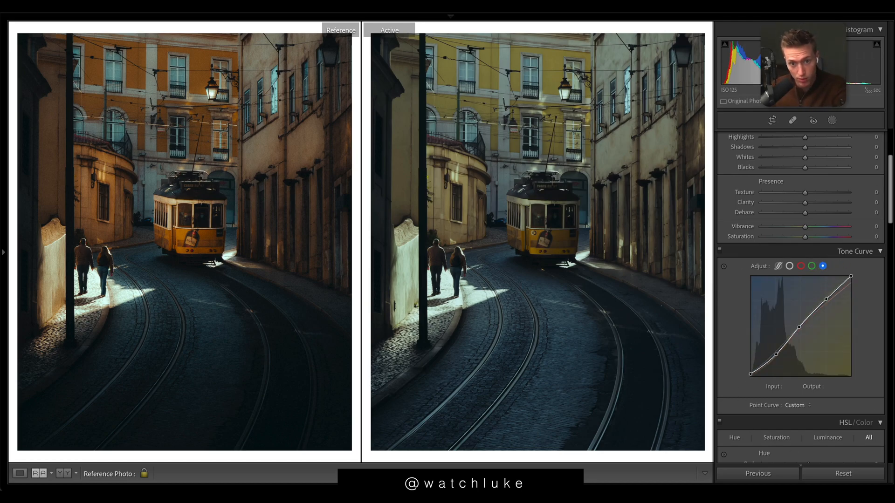
{"action": "left_click", "coordinate": [800, 266]}
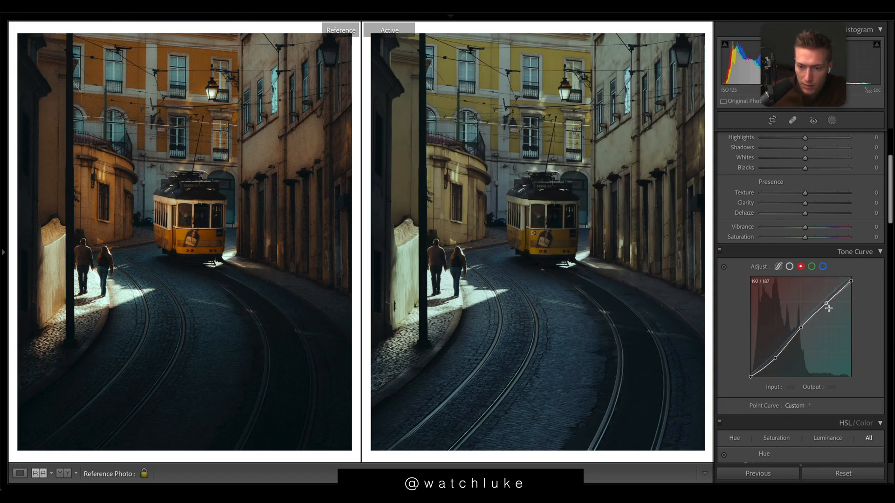
{"action": "left_click", "coordinate": [789, 267]}
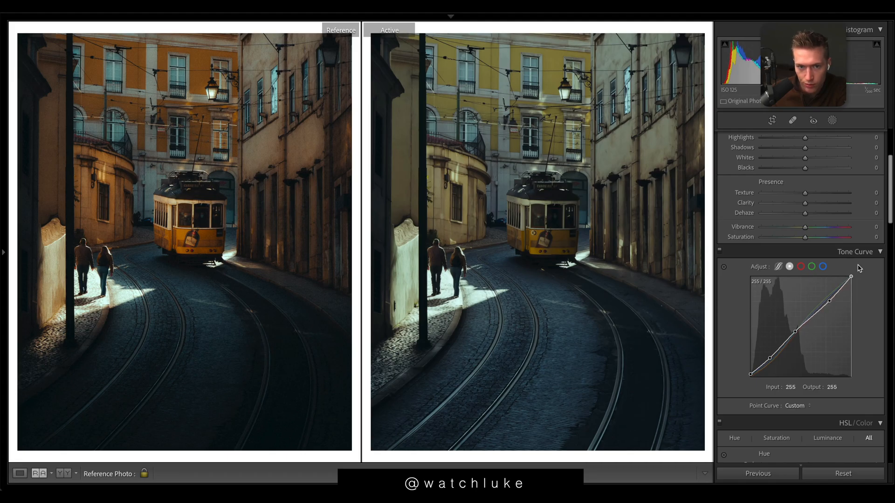
{"action": "left_click_drag", "start_coordinate": [850, 283], "coordinate": [850, 284]}
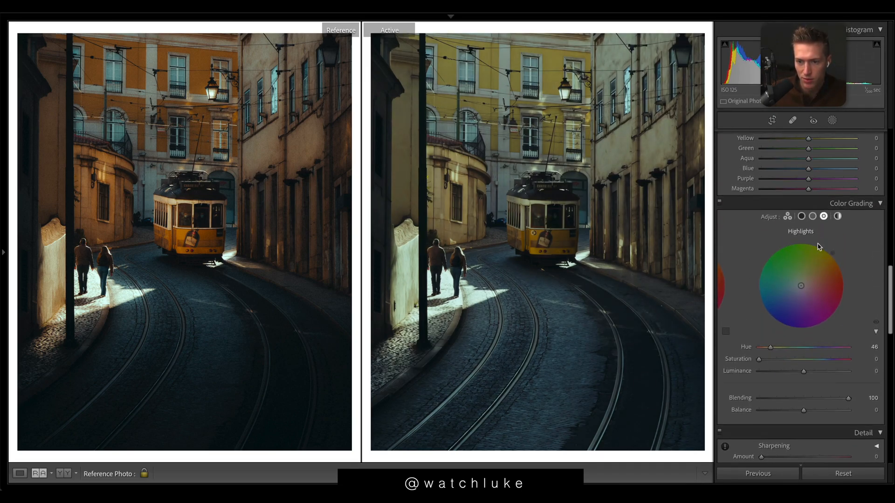
Step: Shift yellow hue to −58 and green hue to −100, toward orange
{"action": "left_click", "coordinate": [802, 217]}
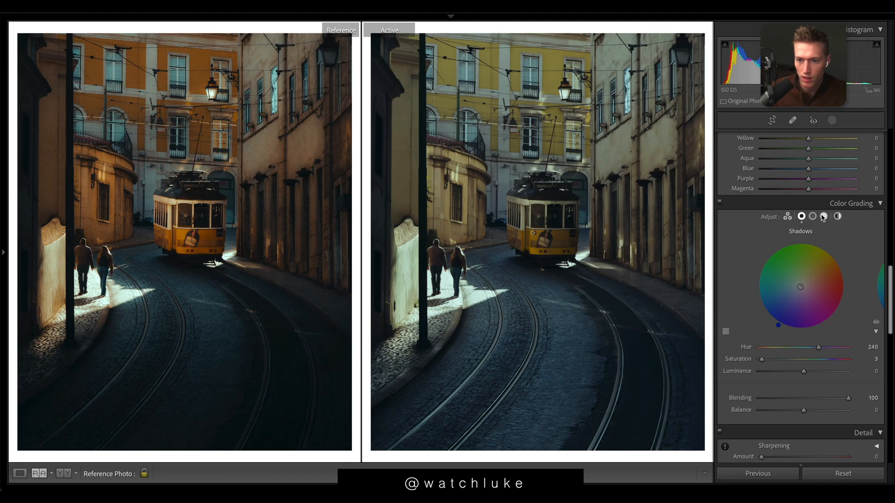
{"action": "left_click", "coordinate": [823, 217]}
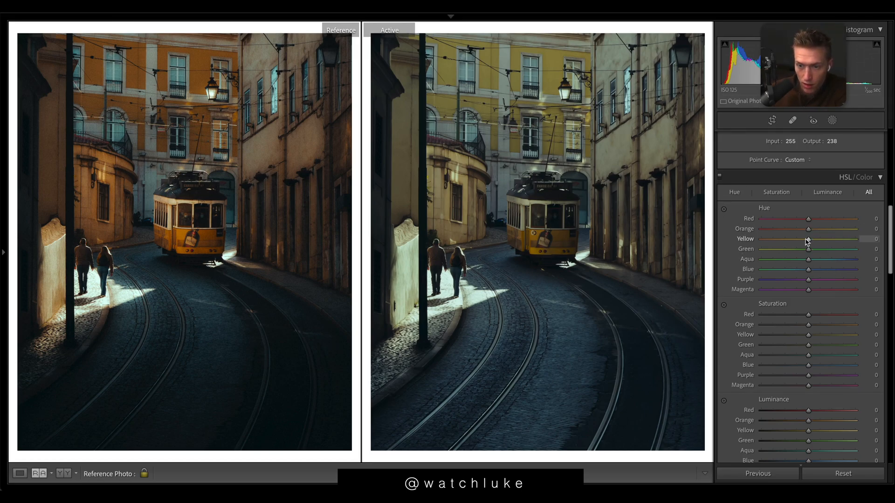
{"action": "left_click_drag", "start_coordinate": [808, 239], "coordinate": [785, 239]}
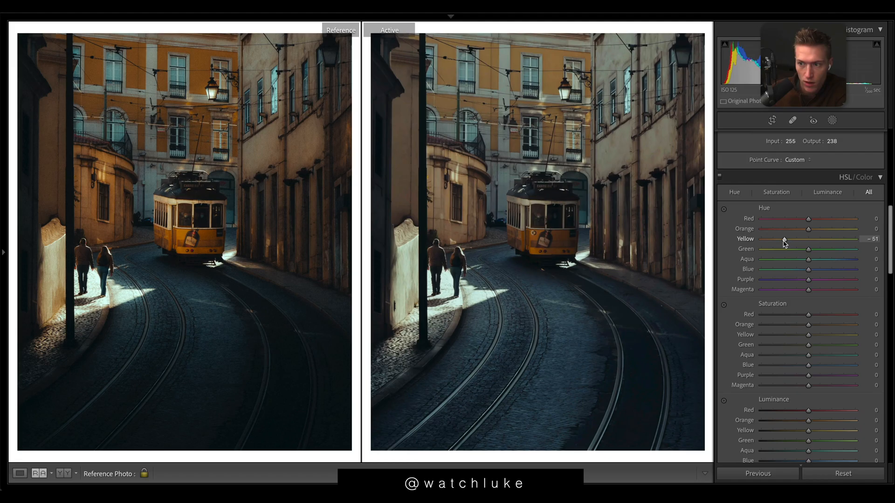
{"action": "left_click_drag", "start_coordinate": [807, 249], "coordinate": [761, 249]}
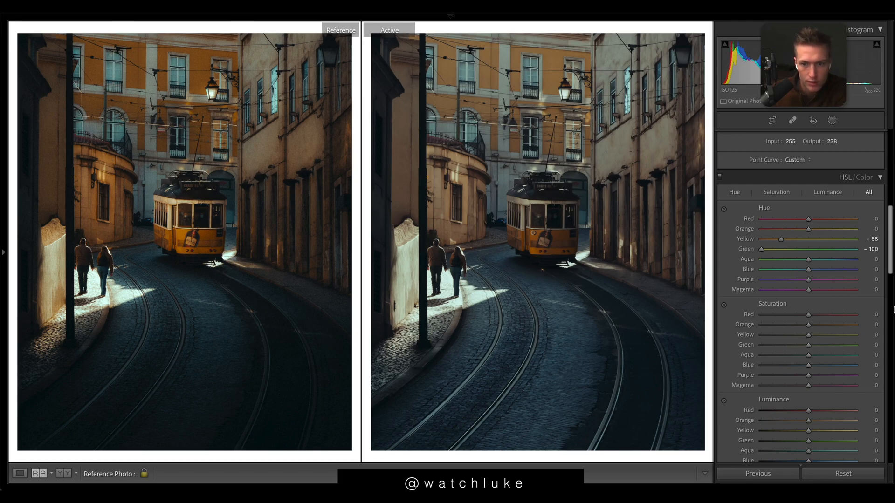
Step: Raise orange saturation to +54 and yellow to +57 for the buildings and tram
{"action": "left_click_drag", "start_coordinate": [807, 324], "coordinate": [834, 324]}
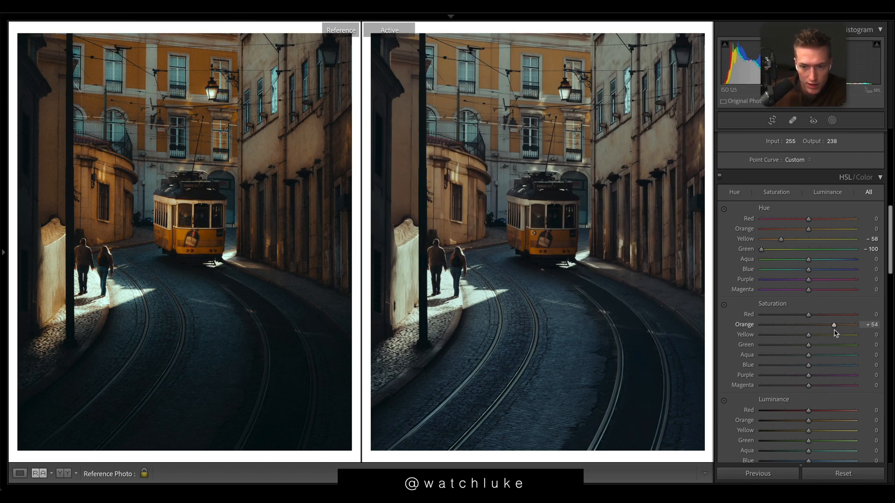
{"action": "left_click_drag", "start_coordinate": [808, 335], "coordinate": [833, 335]}
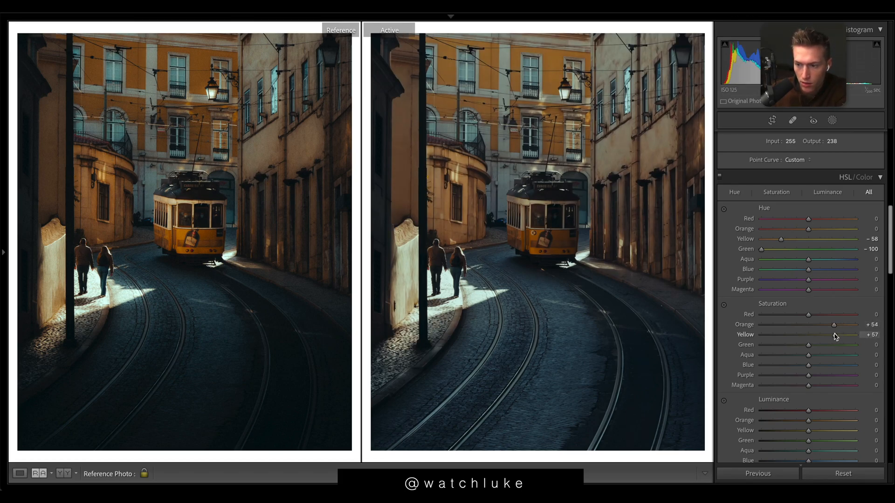
{"action": "left_click_drag", "start_coordinate": [808, 344], "coordinate": [783, 344]}
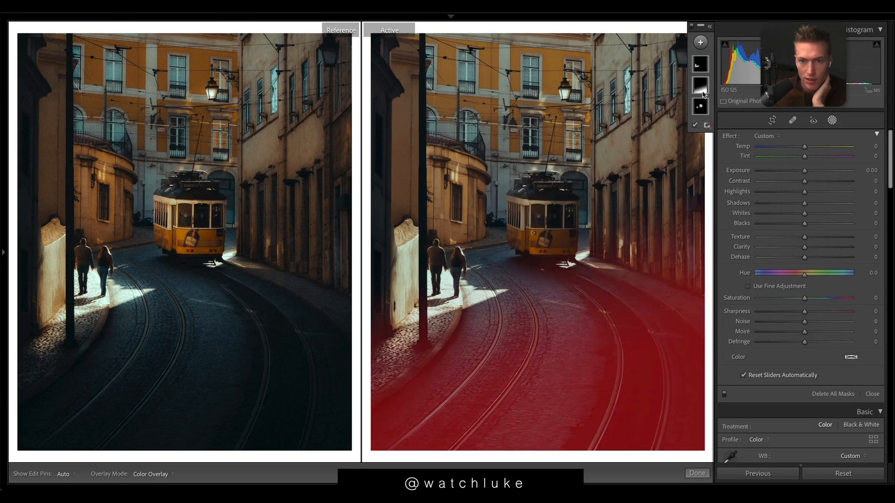
Step: Adjust the exposure of the gradient mask over the street
{"action": "left_click", "coordinate": [700, 85]}
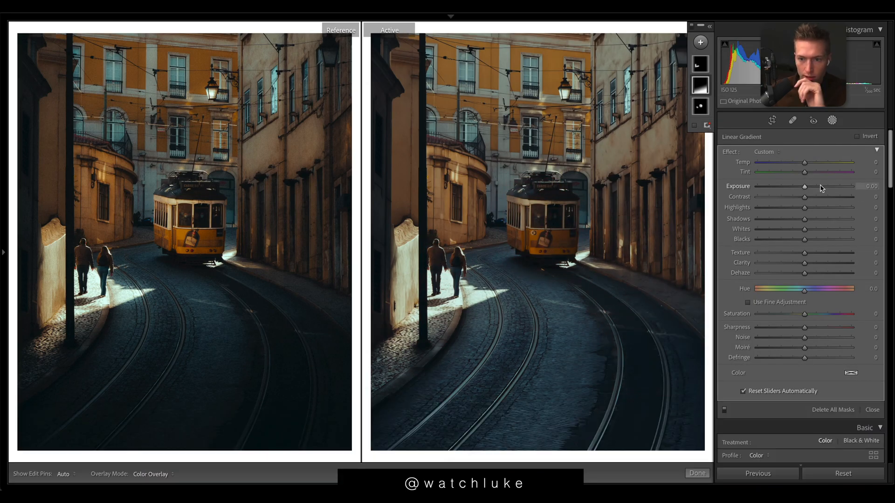
{"action": "left_click_drag", "start_coordinate": [804, 197], "coordinate": [767, 196]}
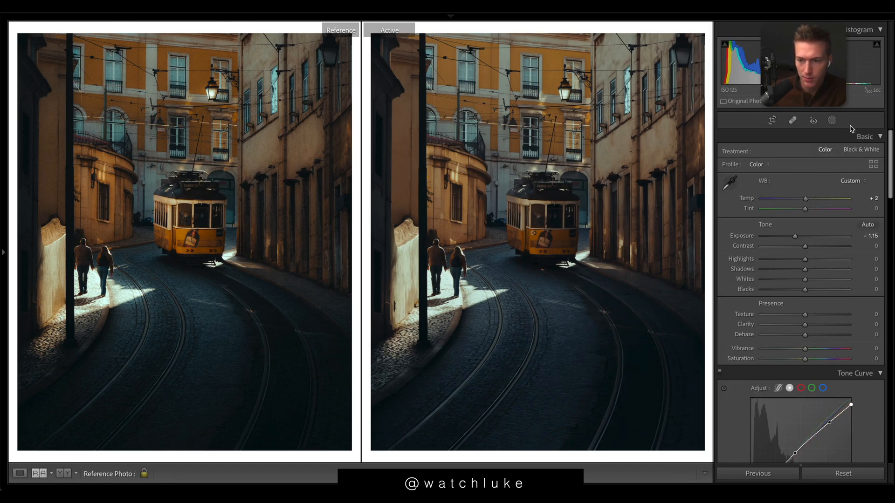
Step: Set Contrast +24, Shadows −57, Whites −13 and Highlights +25
{"action": "left_click_drag", "start_coordinate": [805, 245], "coordinate": [816, 245]}
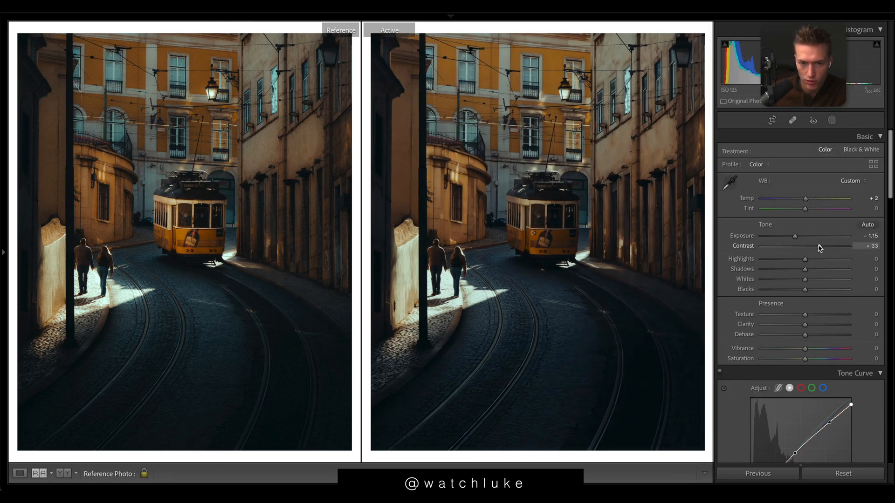
{"action": "left_click_drag", "start_coordinate": [806, 246], "coordinate": [815, 246]}
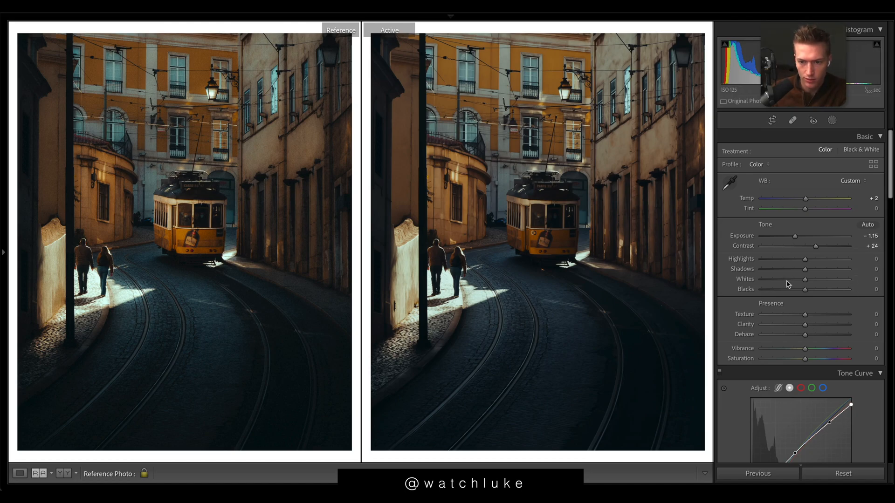
{"action": "left_click_drag", "start_coordinate": [806, 269], "coordinate": [780, 269]}
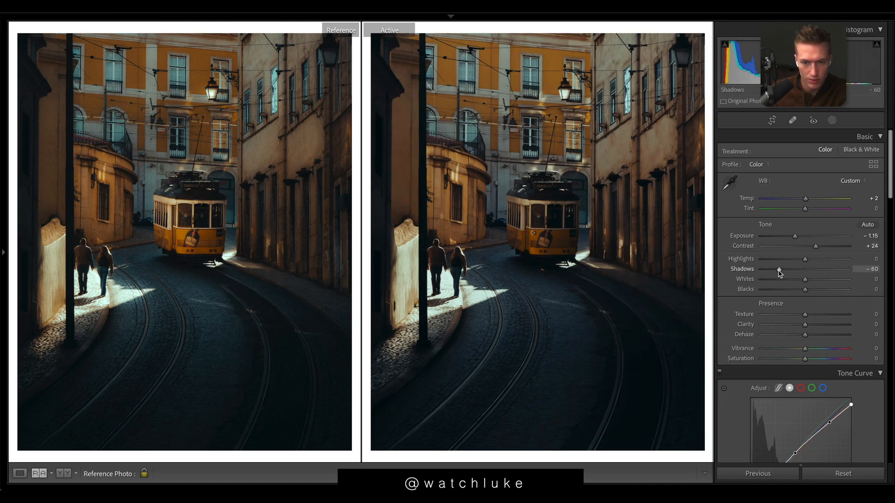
{"action": "left_click_drag", "start_coordinate": [805, 279], "coordinate": [780, 279]}
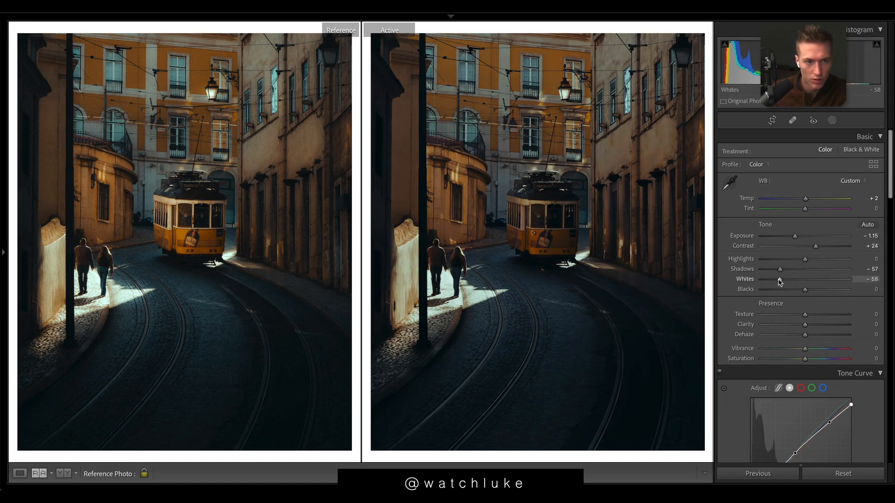
{"action": "left_click_drag", "start_coordinate": [779, 279], "coordinate": [799, 279]}
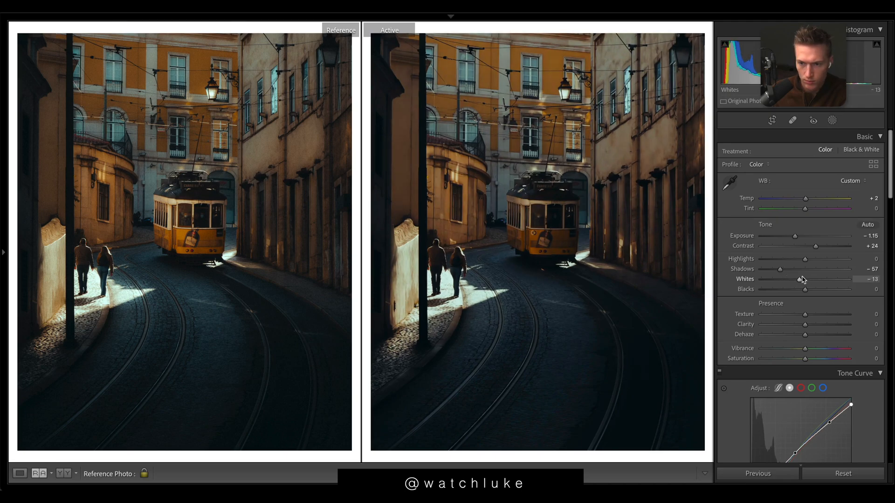
{"action": "left_click_drag", "start_coordinate": [804, 258], "coordinate": [820, 258]}
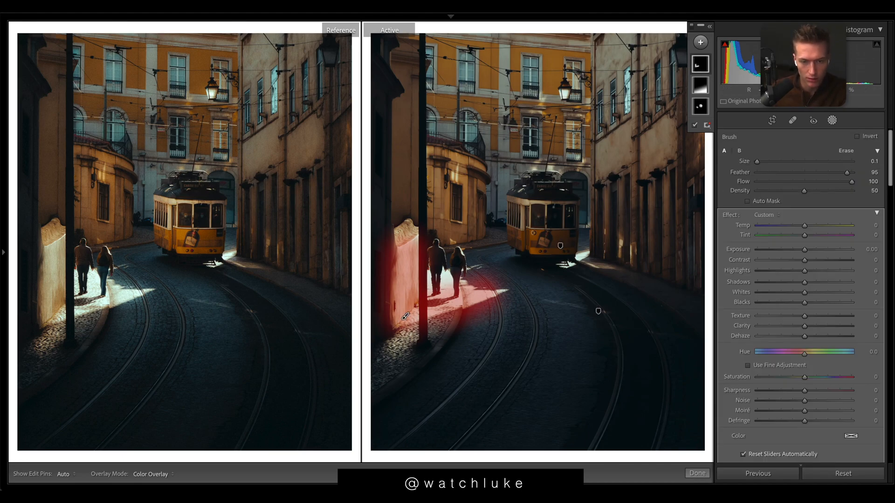
Step: Lower the brushed sunlit wall's exposure to about −0.54
{"action": "left_click_drag", "start_coordinate": [806, 250], "coordinate": [789, 250]}
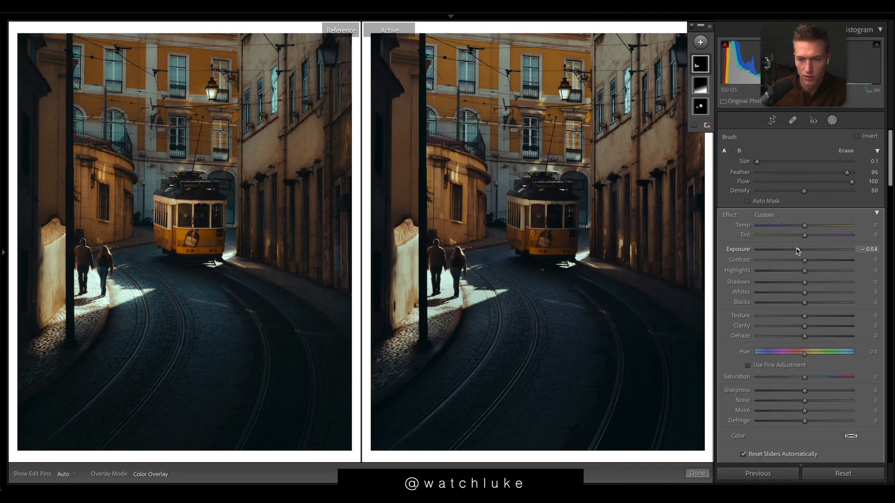
{"action": "left_click_drag", "start_coordinate": [785, 250], "coordinate": [799, 250]}
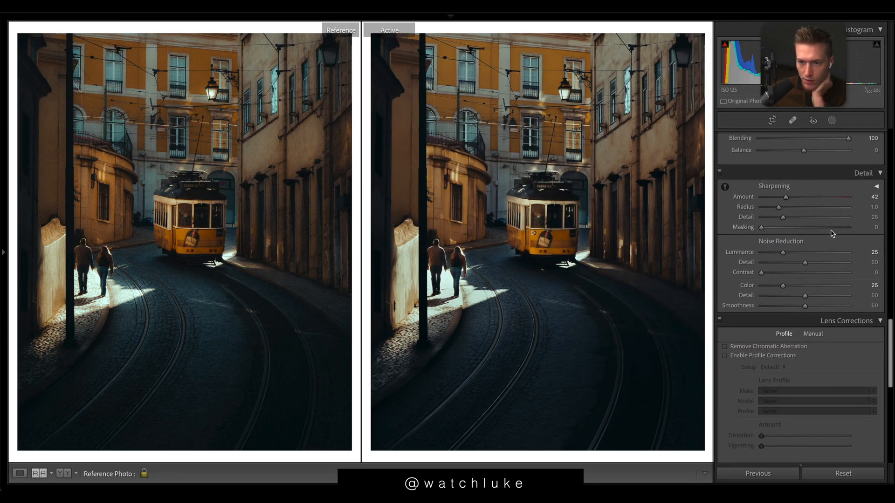
Step: Set Sharpening Masking to 85, Luminance noise reduction to 25 and Color to 0
{"action": "left_click_drag", "start_coordinate": [762, 227], "coordinate": [843, 227]}
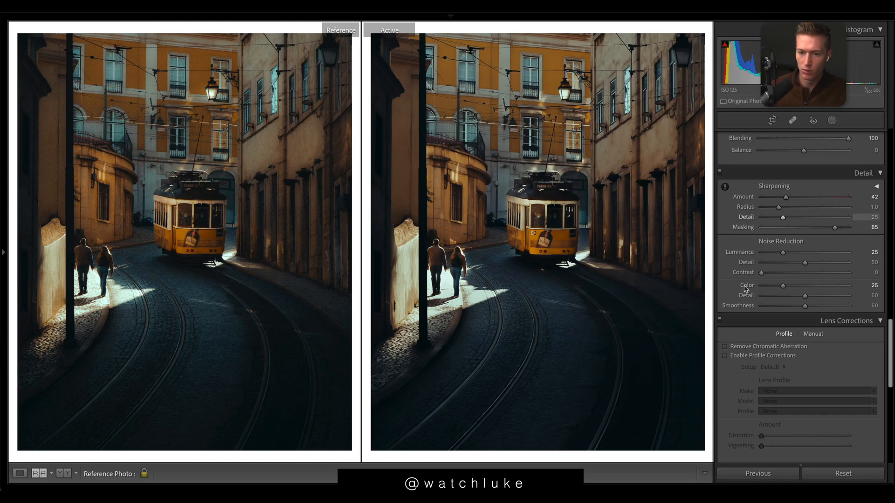
{"action": "left_click_drag", "start_coordinate": [784, 252], "coordinate": [759, 253]}
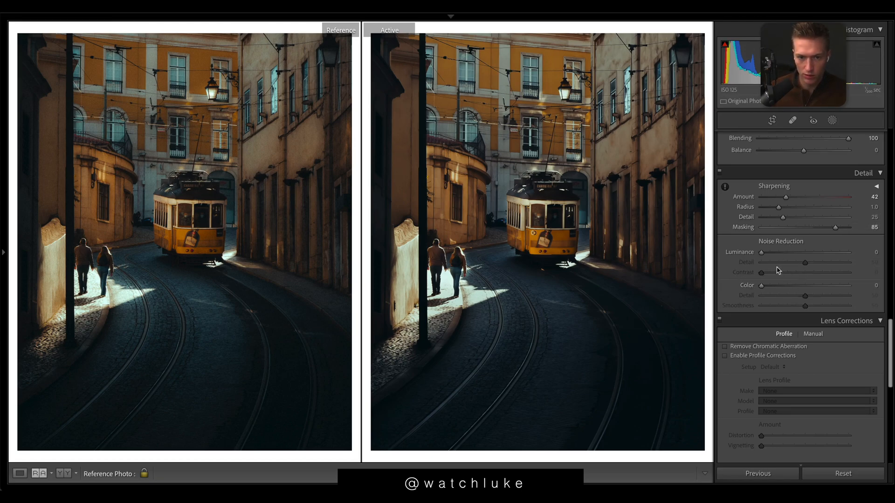
{"action": "left_click_drag", "start_coordinate": [762, 253], "coordinate": [804, 252]}
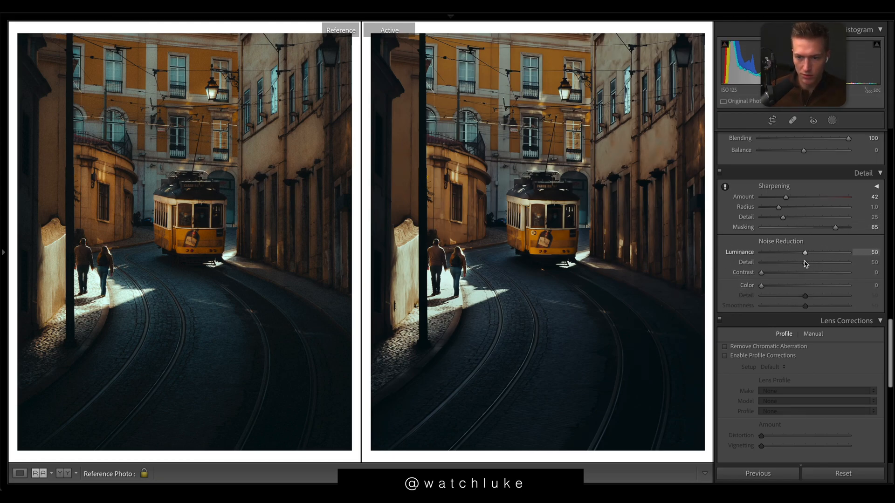
{"action": "left_click_drag", "start_coordinate": [805, 252], "coordinate": [782, 252]}
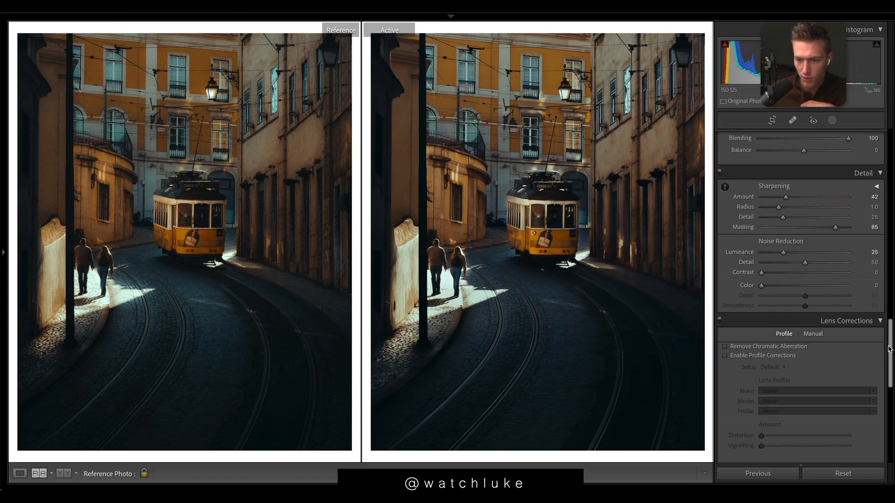
Step: Apply a −5 post-crop vignette and film grain at amount about 21
{"action": "scroll", "scroll_direction": "down", "scroll_amount": 3}
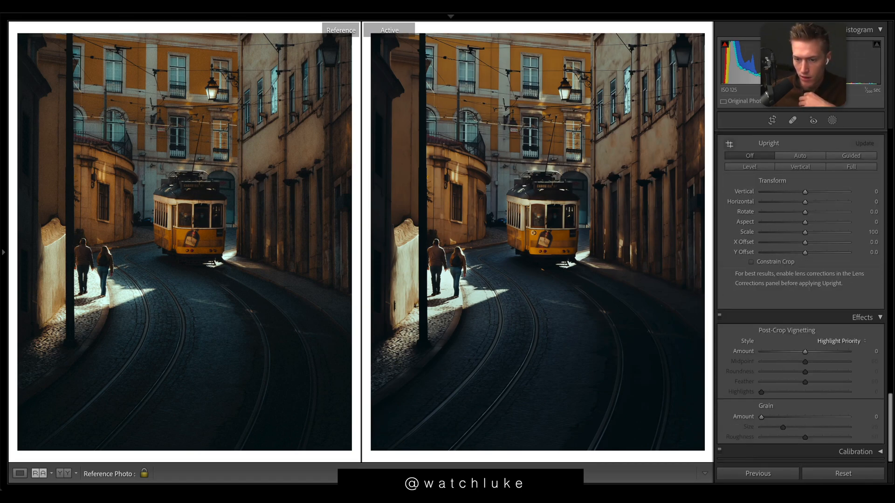
{"action": "left_click_drag", "start_coordinate": [806, 351], "coordinate": [802, 352]}
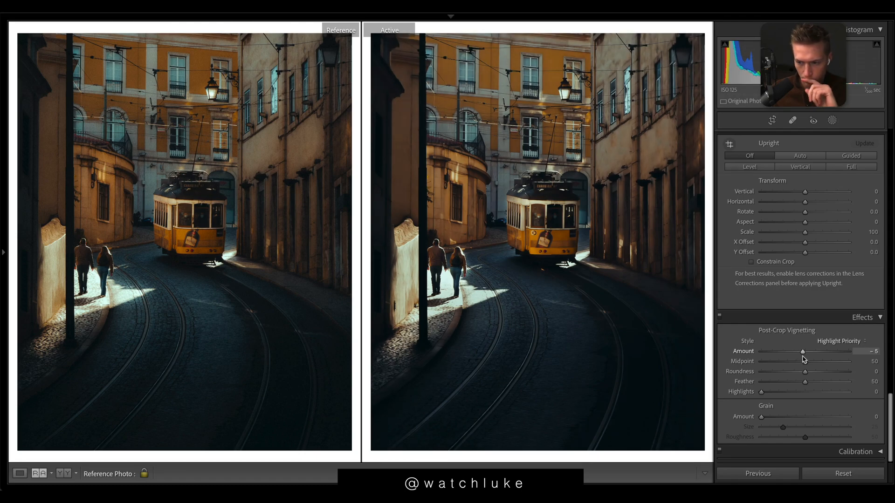
{"action": "left_click_drag", "start_coordinate": [762, 416], "coordinate": [781, 416]}
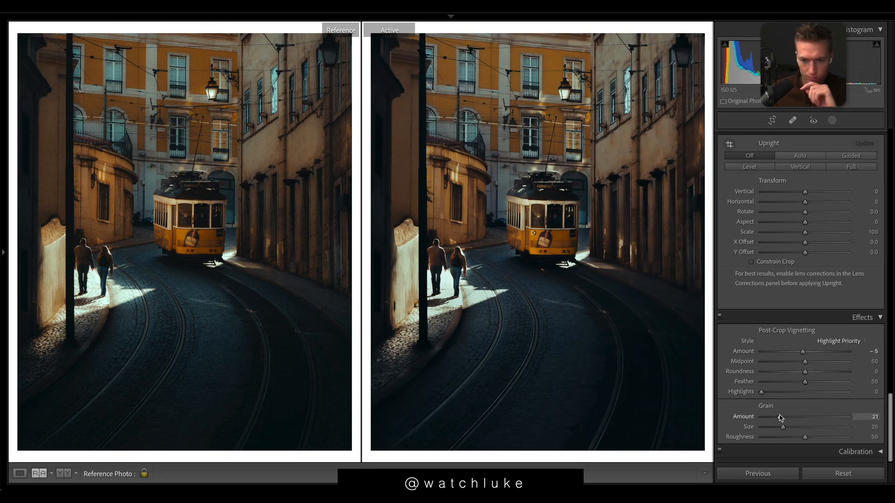
{"action": "left_click_drag", "start_coordinate": [805, 436], "coordinate": [829, 437]}
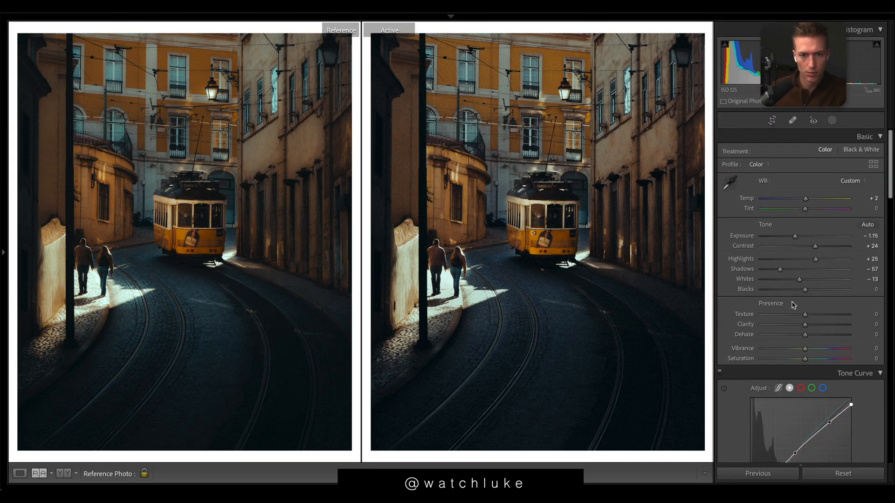
Step: Soften presence to Texture −7, Clarity −15 and Vibrance −5
{"action": "left_click_drag", "start_coordinate": [805, 325], "coordinate": [797, 324]}
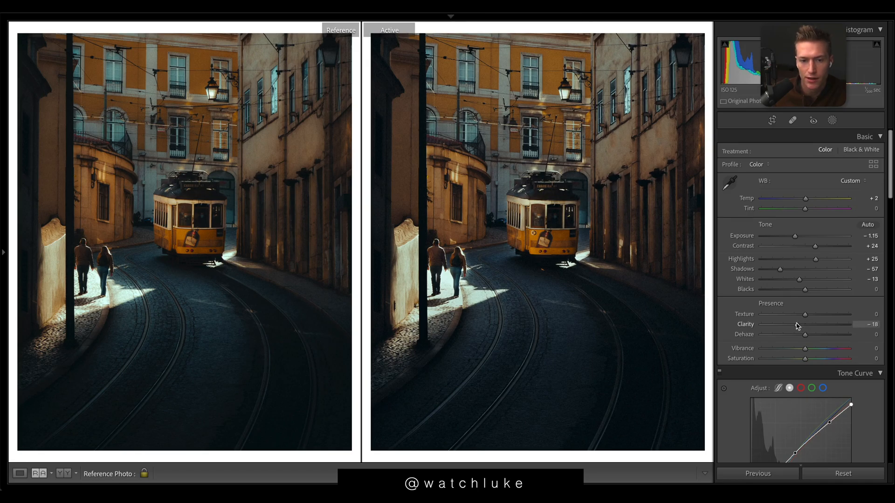
{"action": "left_click_drag", "start_coordinate": [804, 314], "coordinate": [787, 314]}
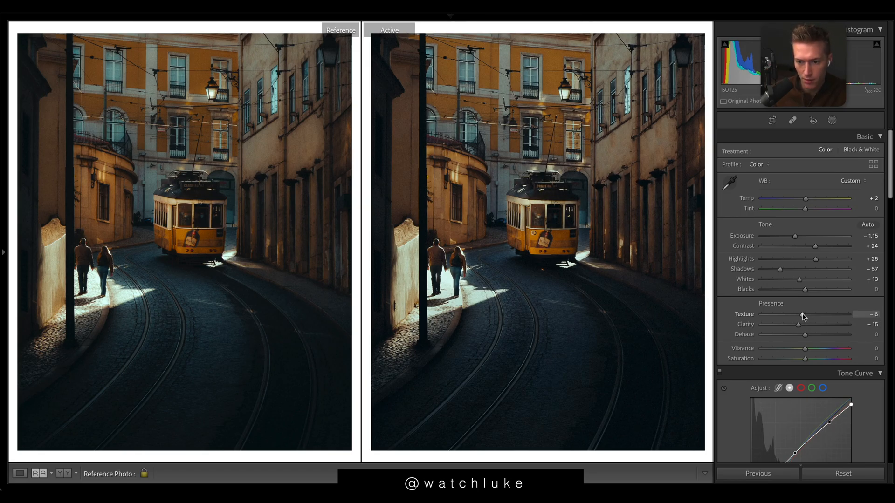
{"action": "left_click_drag", "start_coordinate": [806, 314], "coordinate": [804, 314]}
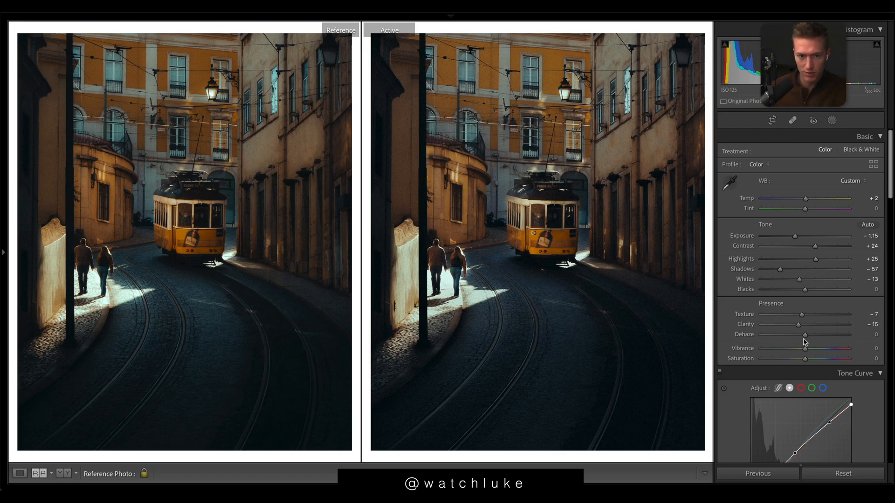
{"action": "left_click_drag", "start_coordinate": [806, 348], "coordinate": [801, 348]}
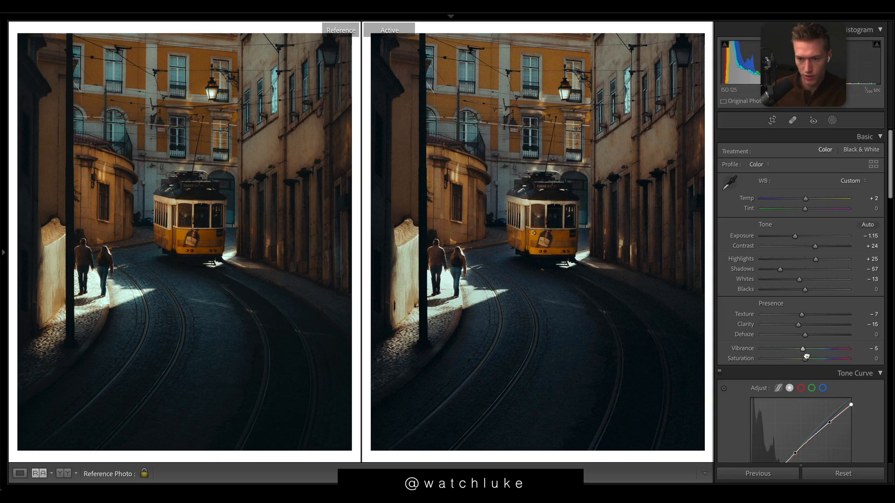
Step: Set Luminance Orange −5, Yellow −14, Aqua −5 and Blue +6
{"action": "scroll", "scroll_direction": "down", "scroll_amount": 3}
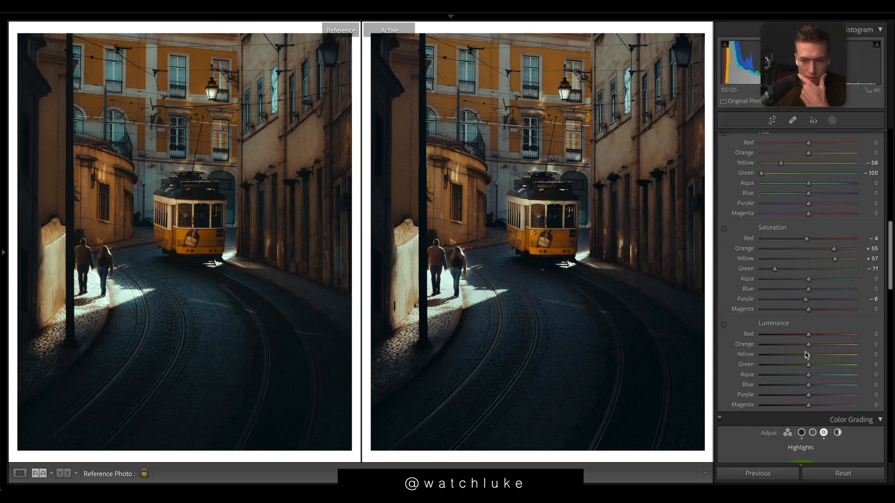
{"action": "mouse_move", "coordinate": [182, 230]}
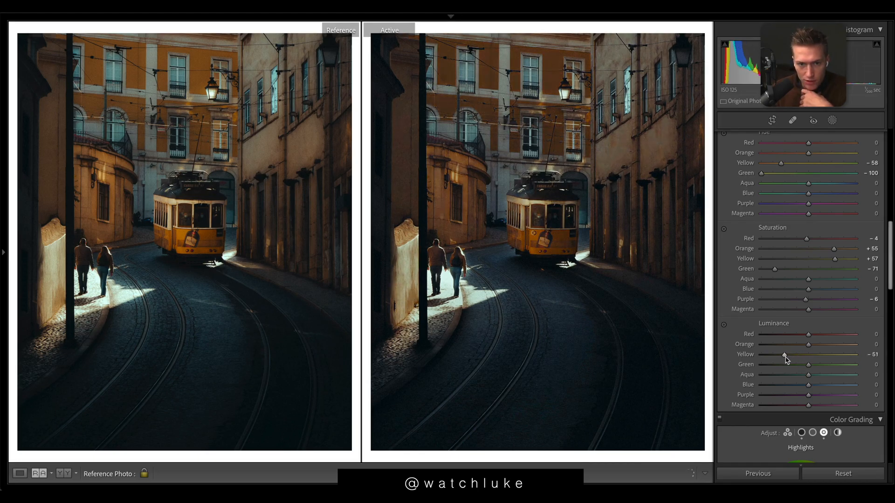
{"action": "left_click_drag", "start_coordinate": [810, 344], "coordinate": [785, 344]}
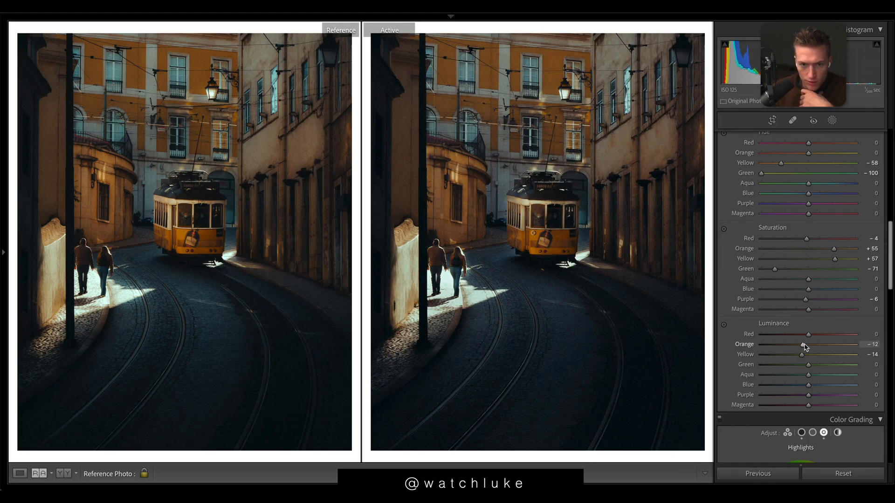
{"action": "left_click_drag", "start_coordinate": [786, 345], "coordinate": [793, 345]}
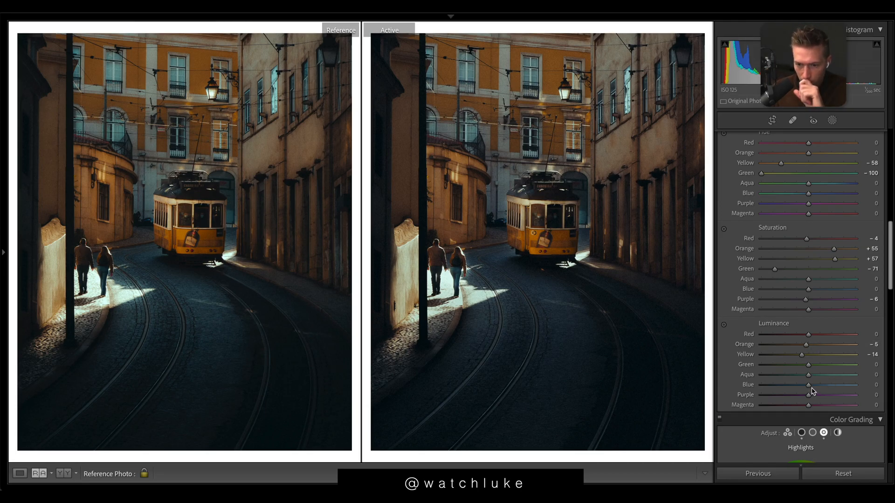
{"action": "left_click_drag", "start_coordinate": [807, 394], "coordinate": [820, 394]}
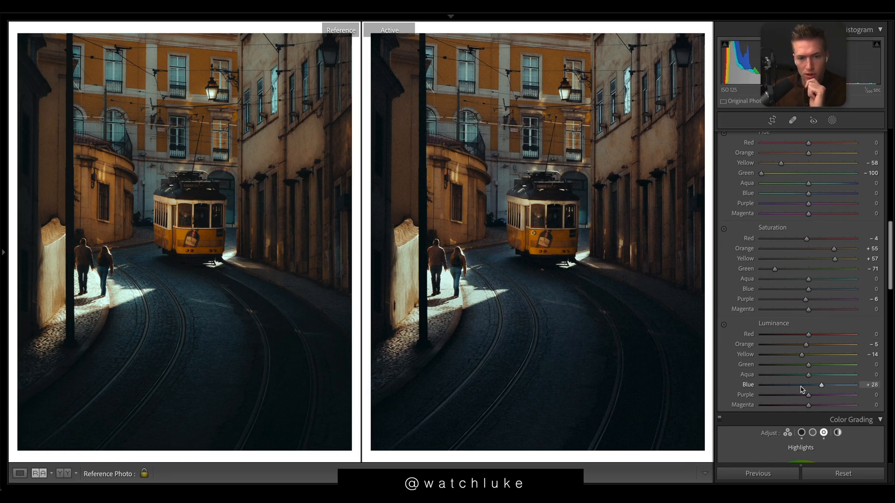
{"action": "left_click_drag", "start_coordinate": [807, 375], "coordinate": [832, 375]}
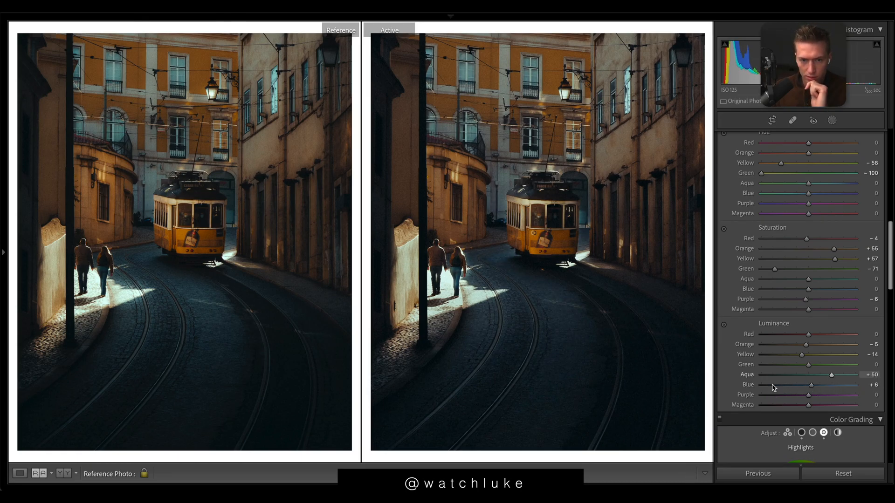
{"action": "left_click_drag", "start_coordinate": [830, 375], "coordinate": [807, 375]}
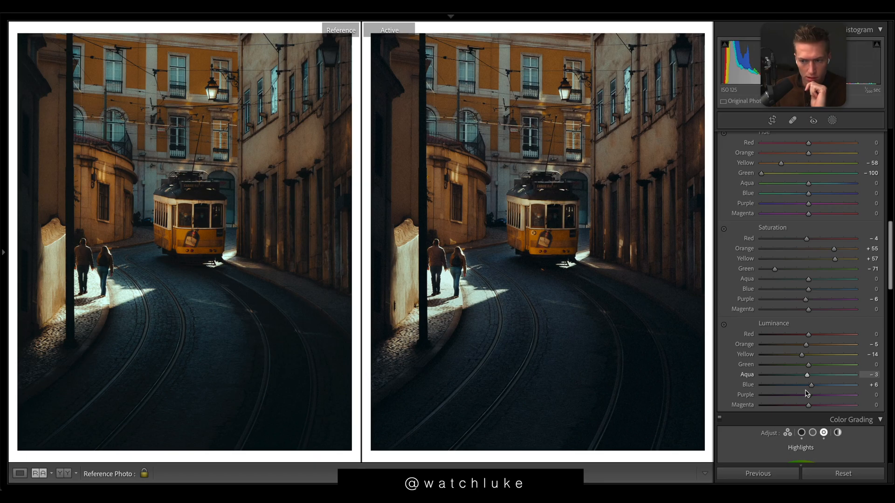
Step: Shift hues Aqua +26, Blue −26 and Purple −100 toward cyan shadows
{"action": "left_click_drag", "start_coordinate": [807, 193], "coordinate": [762, 193]}
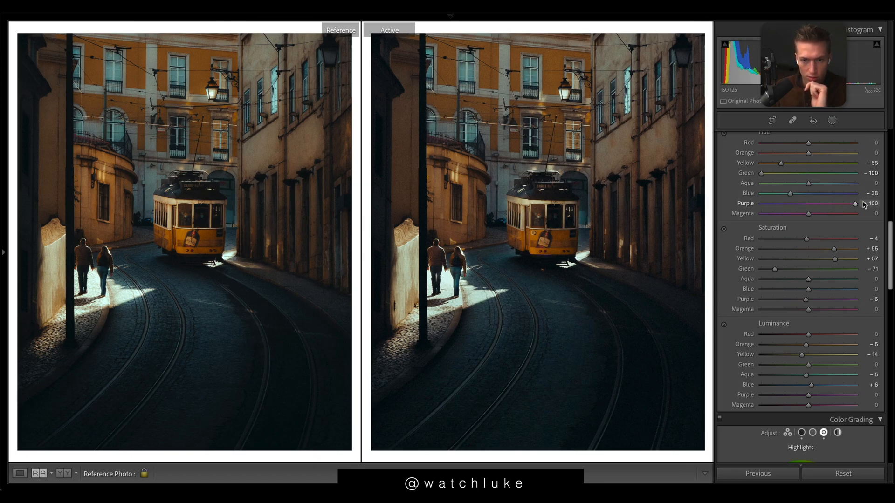
{"action": "left_click_drag", "start_coordinate": [824, 183], "coordinate": [767, 183]}
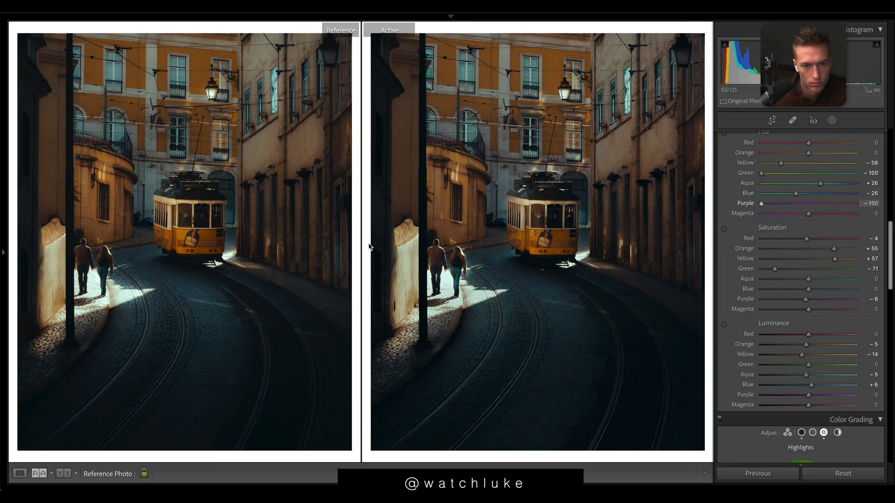
{"action": "left_click_drag", "start_coordinate": [761, 203], "coordinate": [850, 203]}
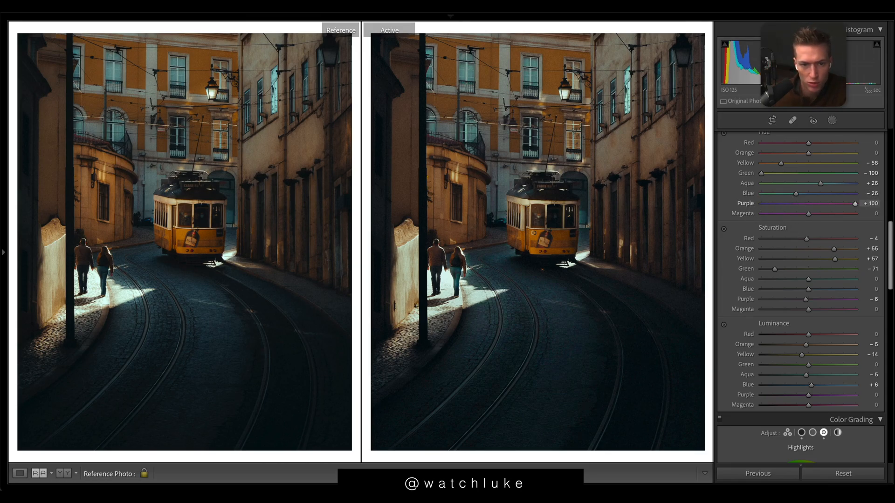
{"action": "left_click_drag", "start_coordinate": [836, 204], "coordinate": [761, 203]}
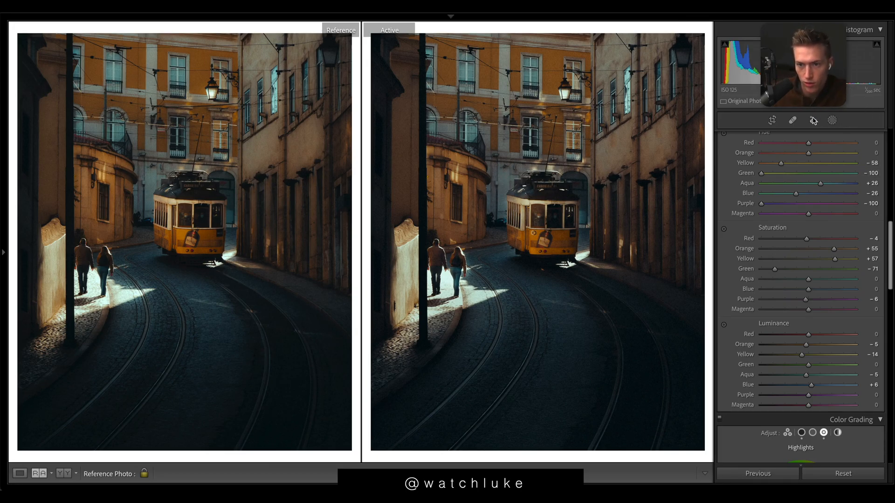
{"action": "left_click", "coordinate": [793, 120]}
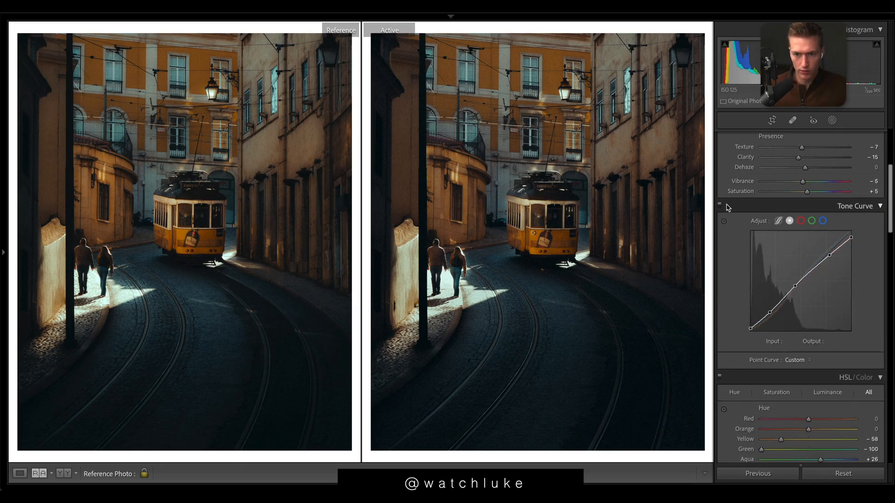
{"action": "left_click", "coordinate": [856, 206]}
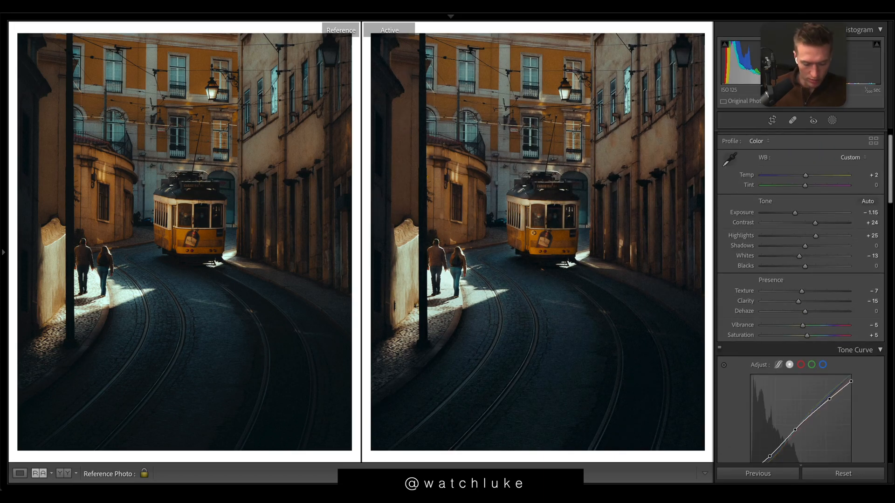
{"action": "left_click_drag", "start_coordinate": [820, 246], "coordinate": [784, 246]}
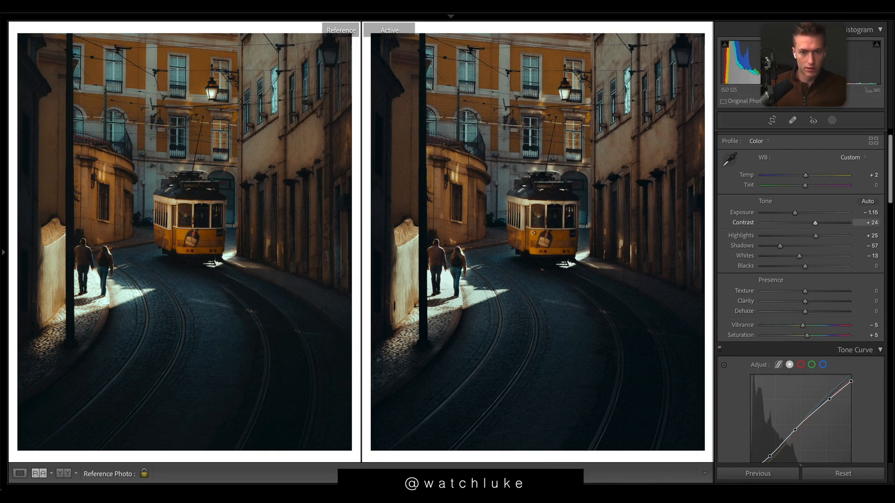
{"action": "scroll", "scroll_direction": "down", "scroll_amount": 3}
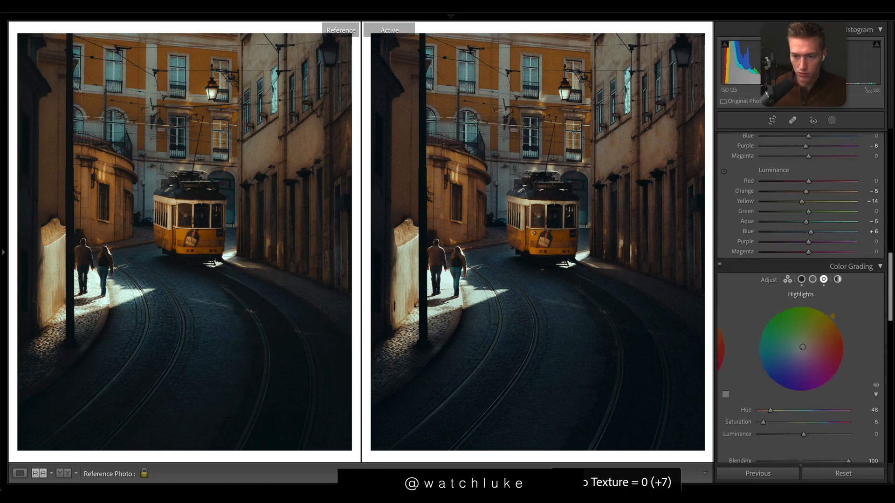
{"action": "scroll", "scroll_direction": "down", "scroll_amount": 3}
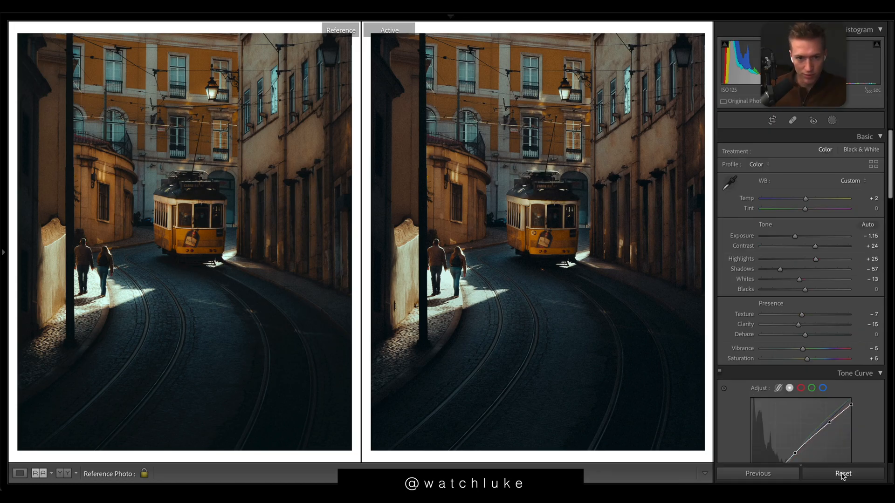
Step: Reset all develop settings to view the original, then undo to restore the edit
{"action": "left_click", "coordinate": [843, 474]}
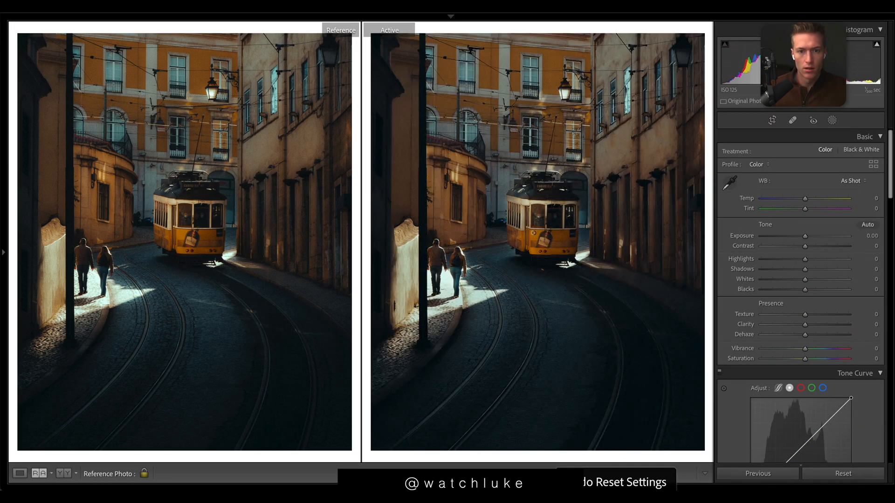
{"action": "left_click", "coordinate": [19, 474]}
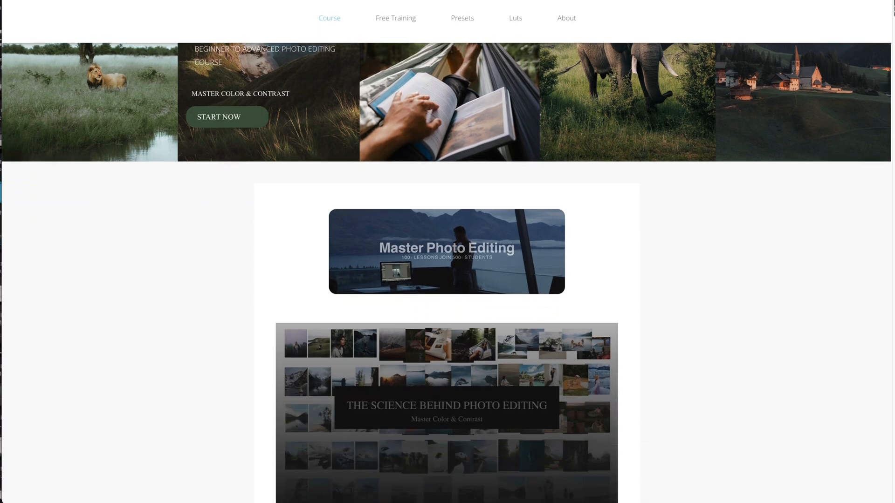
{"action": "scroll", "scroll_direction": "down", "scroll_amount": 3}
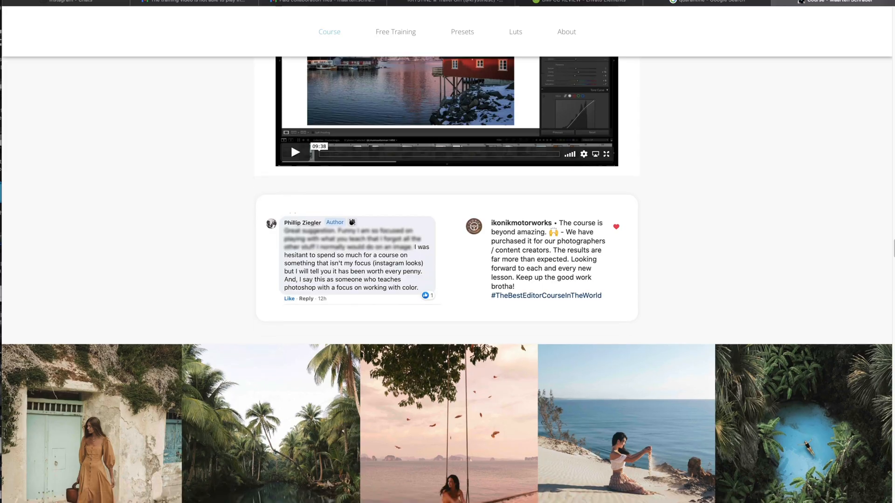
{"action": "scroll", "scroll_direction": "down", "scroll_amount": 3}
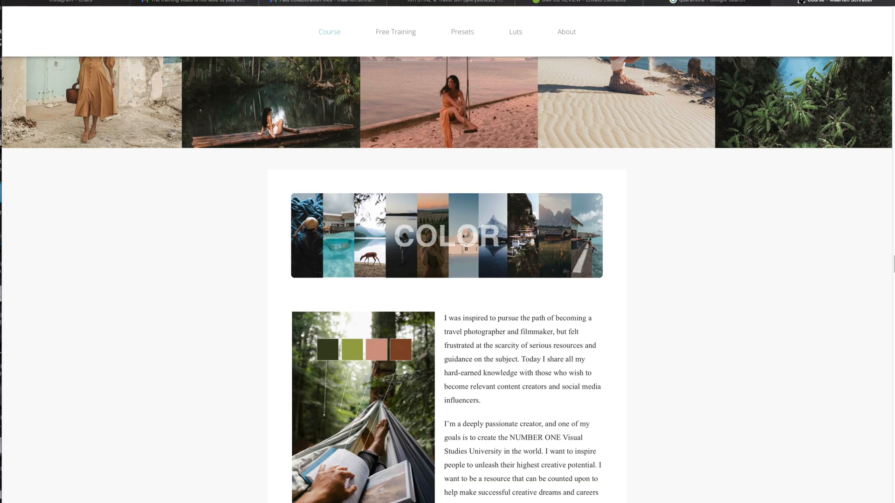